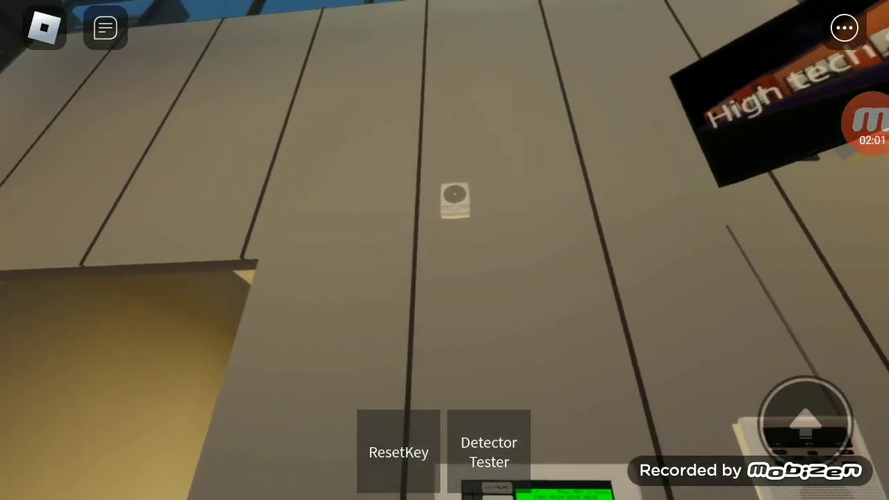
pyautogui.moveTo(445, 250)
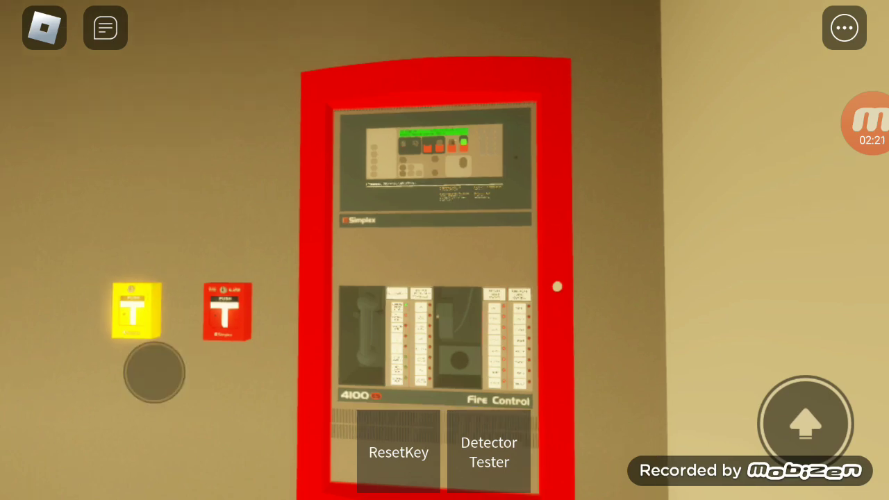
pyautogui.moveTo(445, 250)
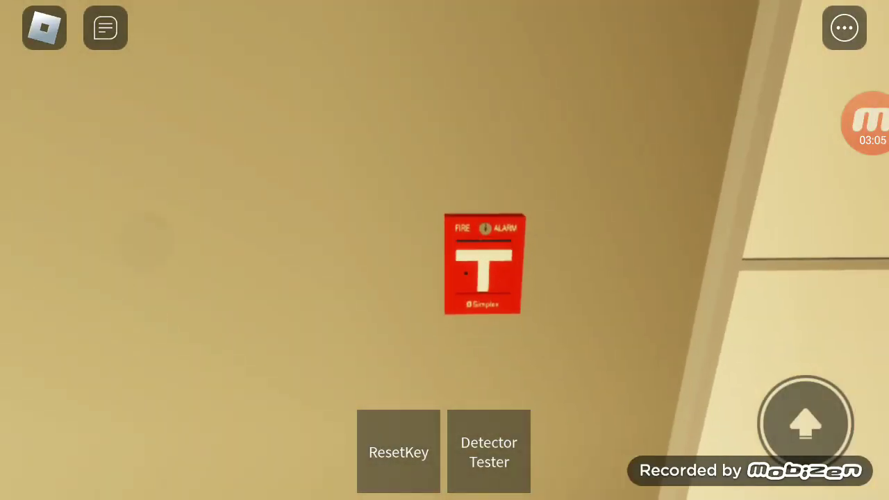
# Step: Equip the ResetKey and walk up to the pulled red pull station
pyautogui.click(398, 451)
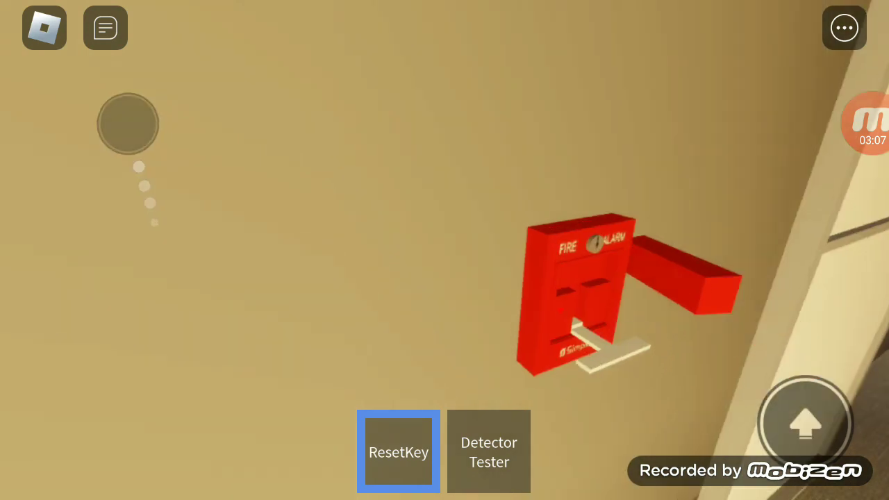
pyautogui.moveTo(128, 123); pyautogui.dragTo(325, 334)
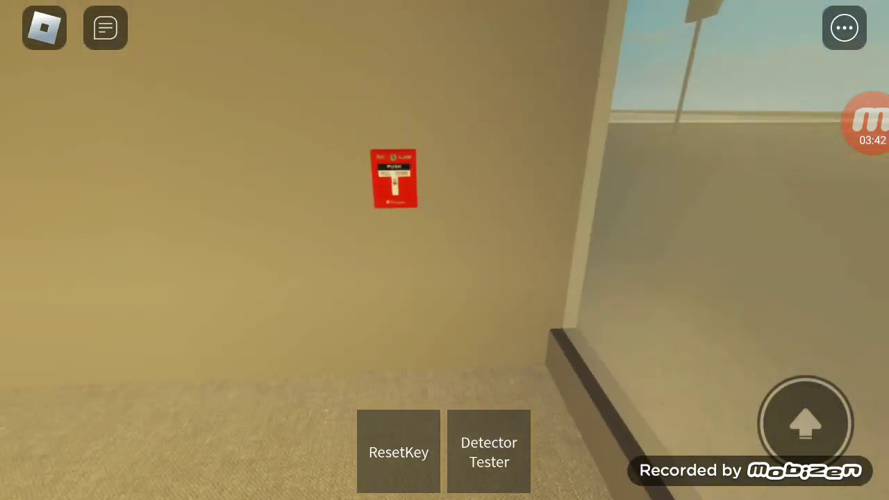
# Step: Tap the hotbar tool to pull the station
pyautogui.click(399, 451)
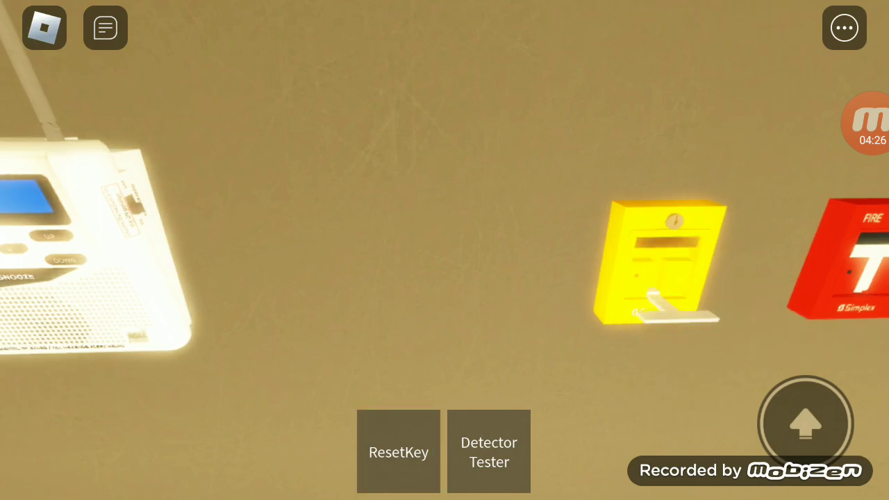
# Step: Reset the pulled yellow pull station using the ResetKey tool
pyautogui.click(398, 452)
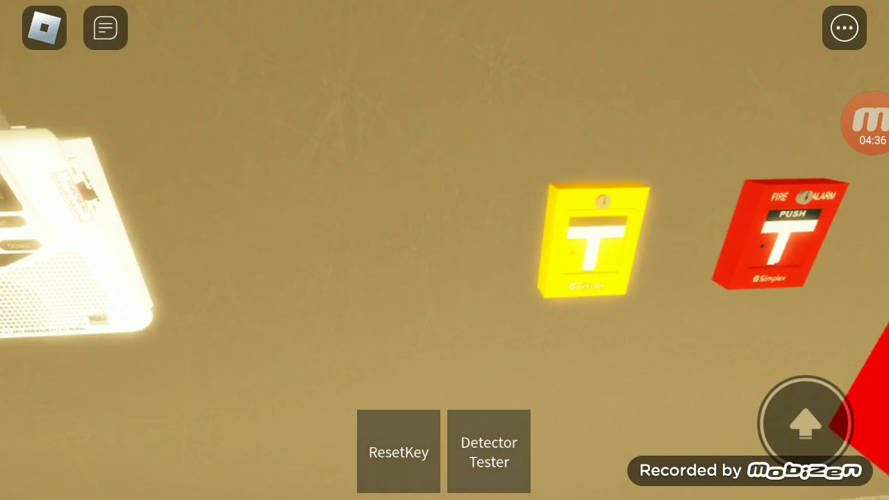
pyautogui.click(398, 452)
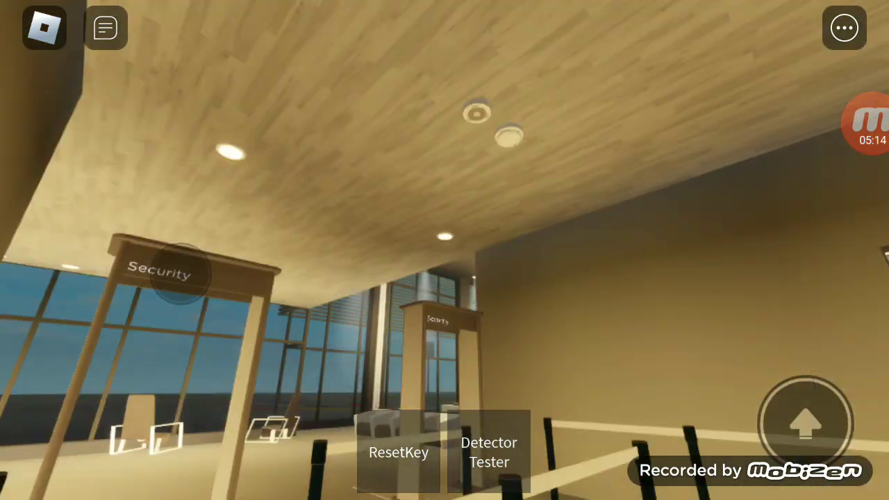
# Step: Equip the Detector Tester while standing under the security checkpoint smoke detector
pyautogui.click(488, 452)
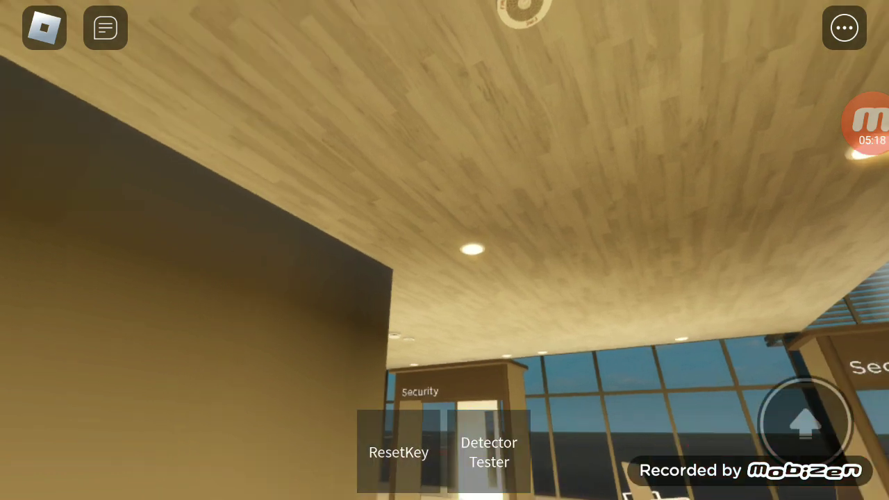
pyautogui.click(488, 452)
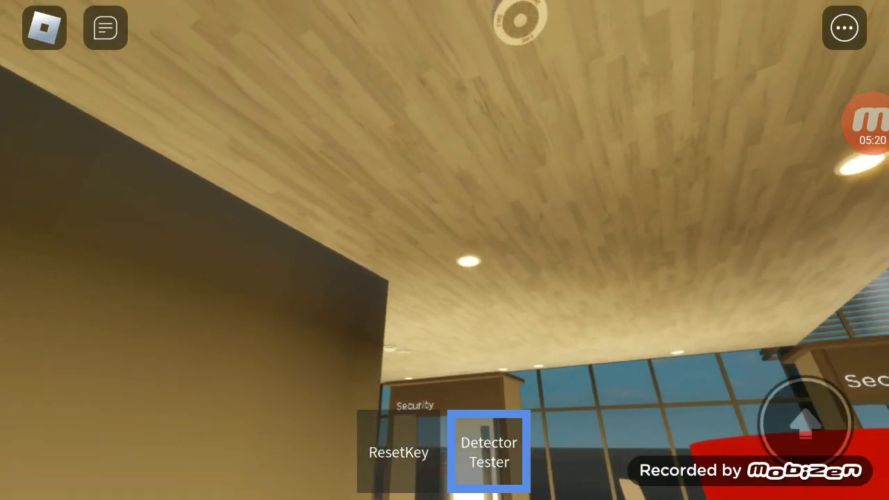